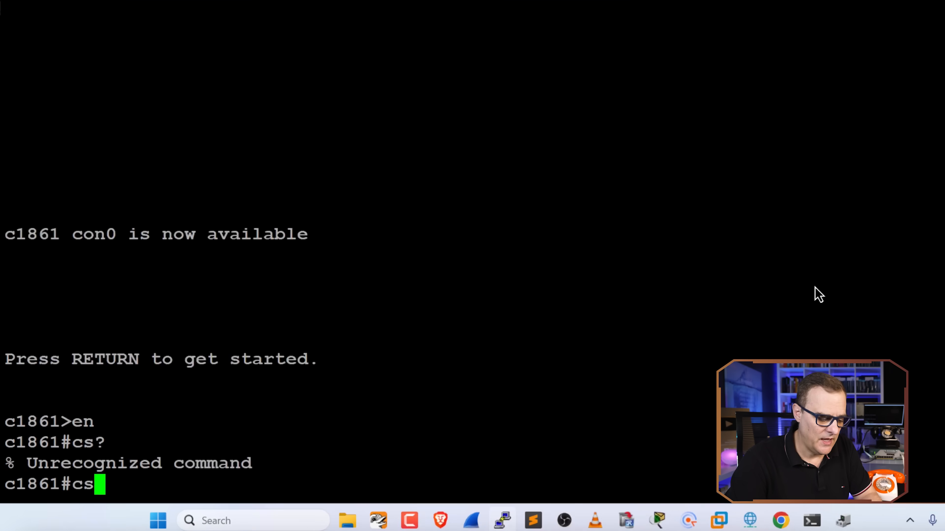
Place a csim start test call to 5551000 from the router.
text(im start)
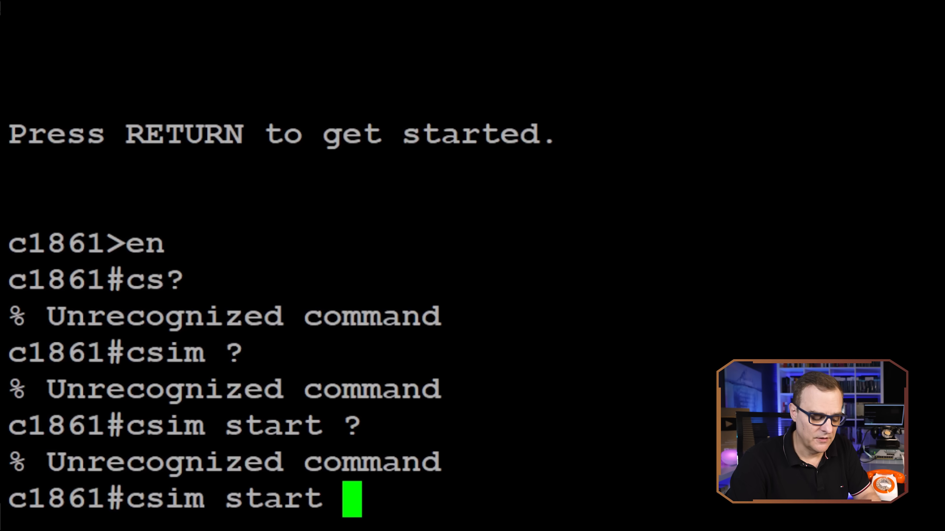
text(555)
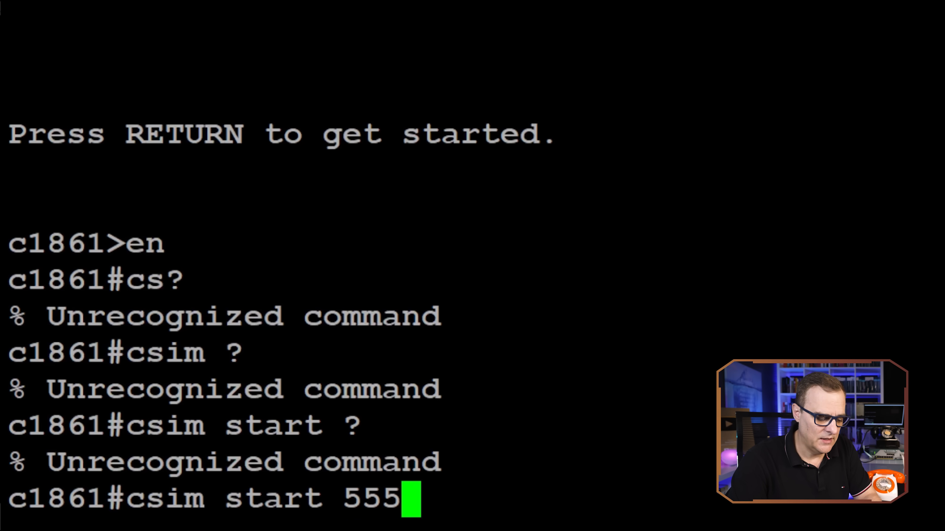
text(1000)
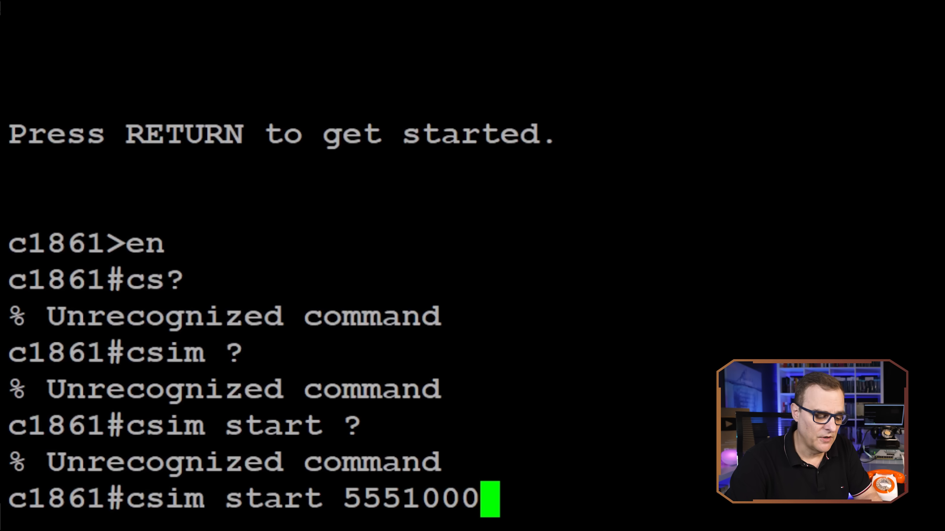
key(Return)
text(sh vc)
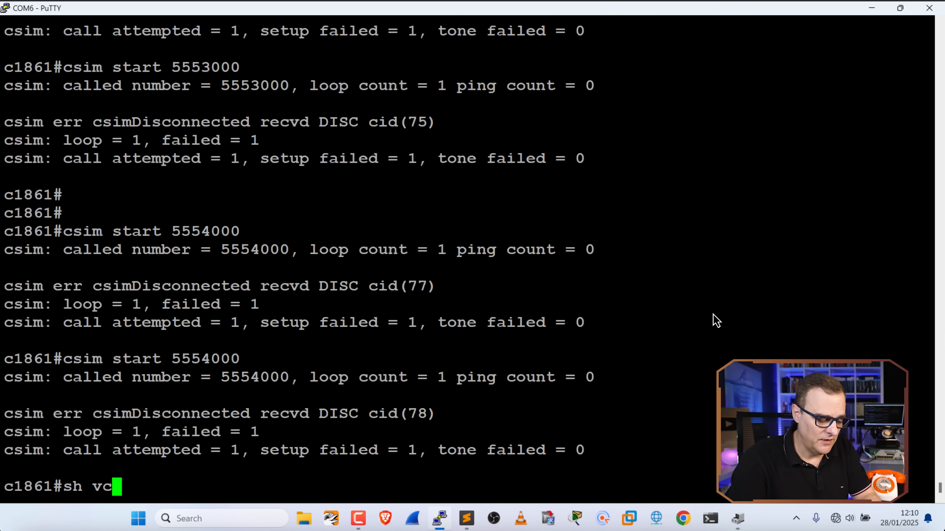
Run show voice port summary and page through the full FXS/FXO port list.
text(oice port sum)
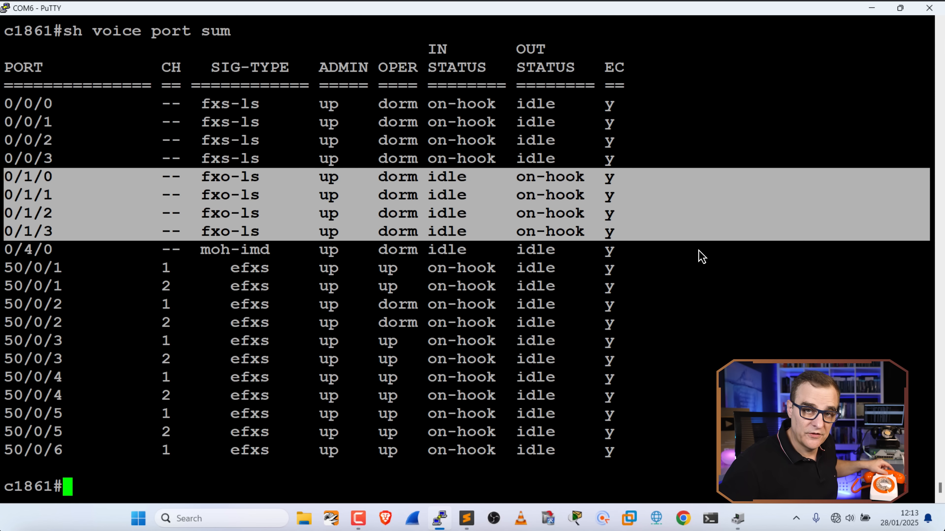
mouse_move(527, 118)
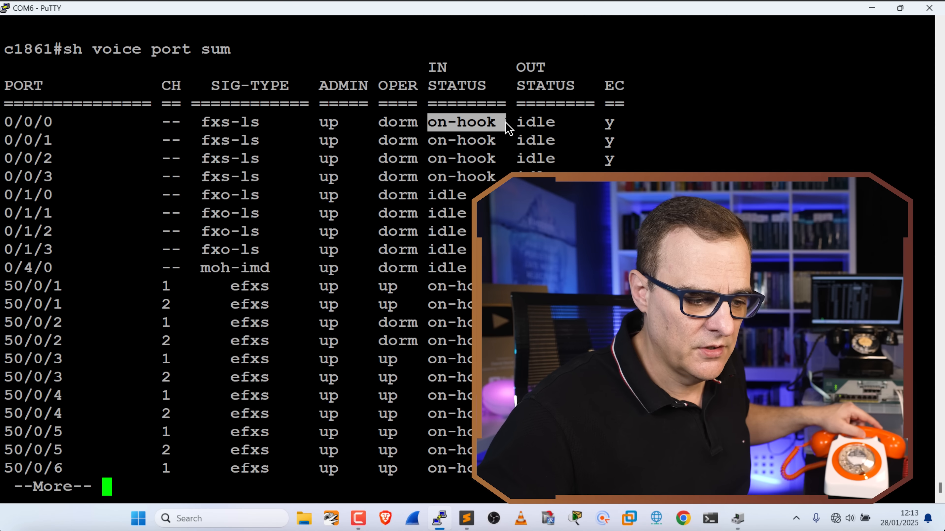
key(space)
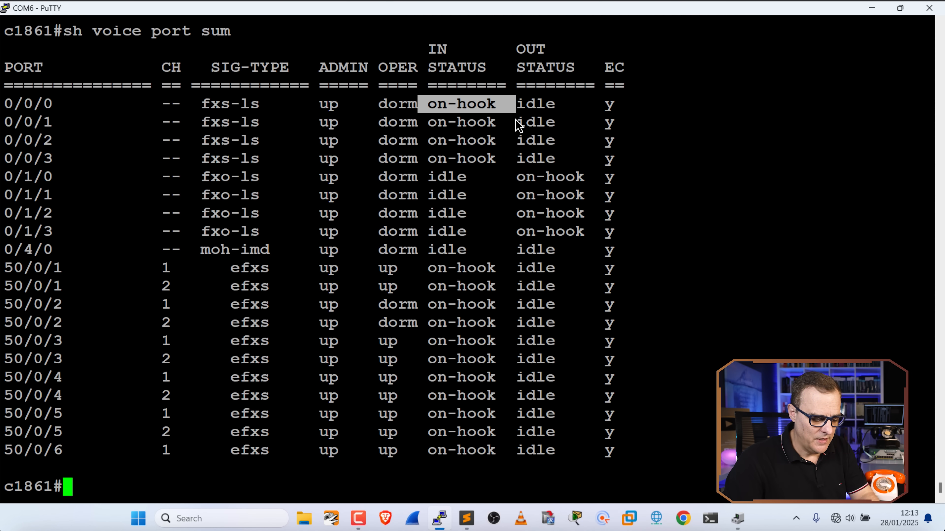
Enable voice port signalling debugging with debug vpm signal.
text(d)
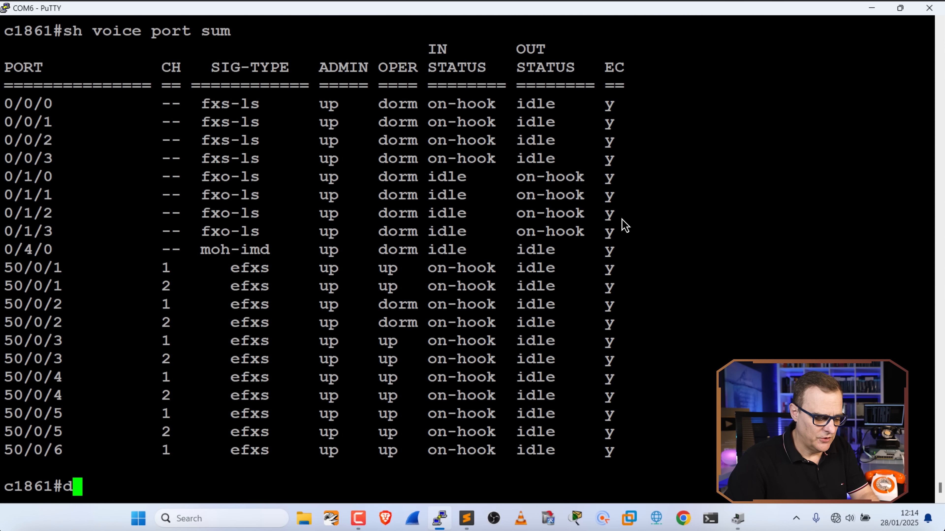
text(ebug vpm)
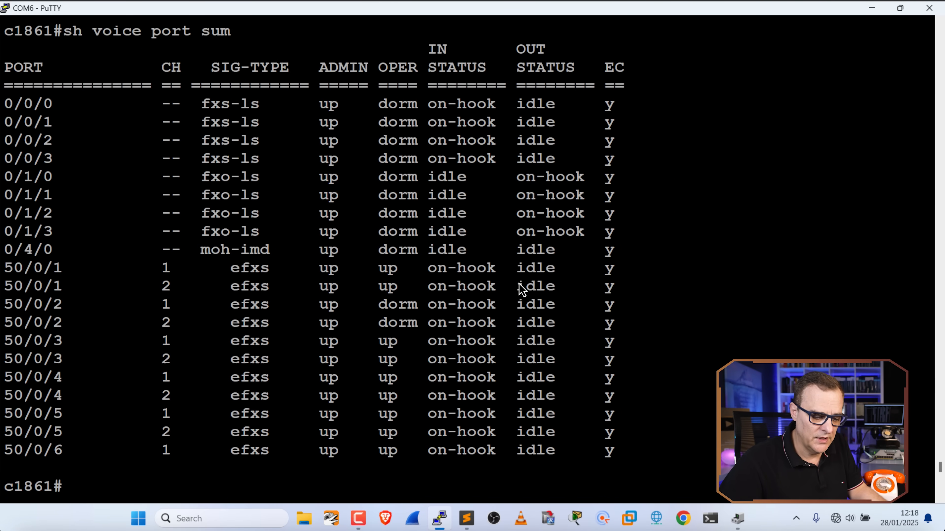
text(debug vpm signal)
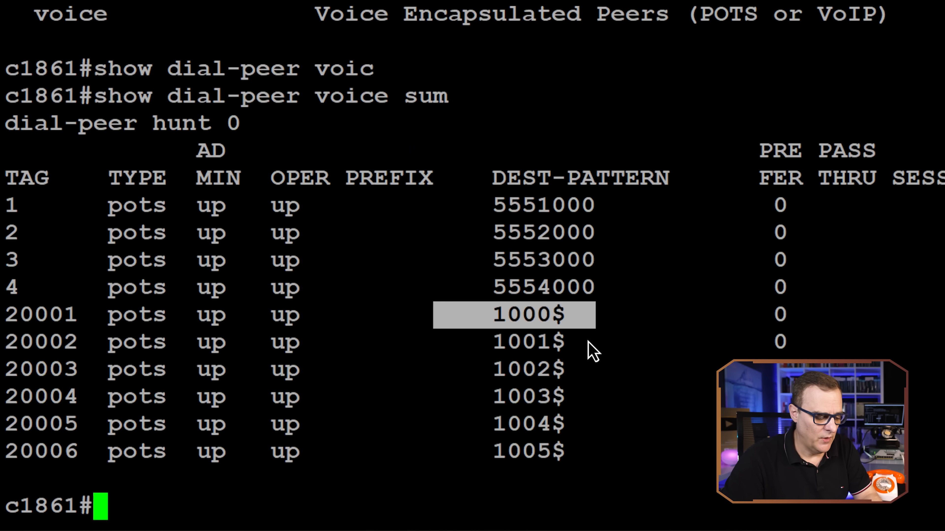
Enter enable mode and run show voice port summary again.
text(en)
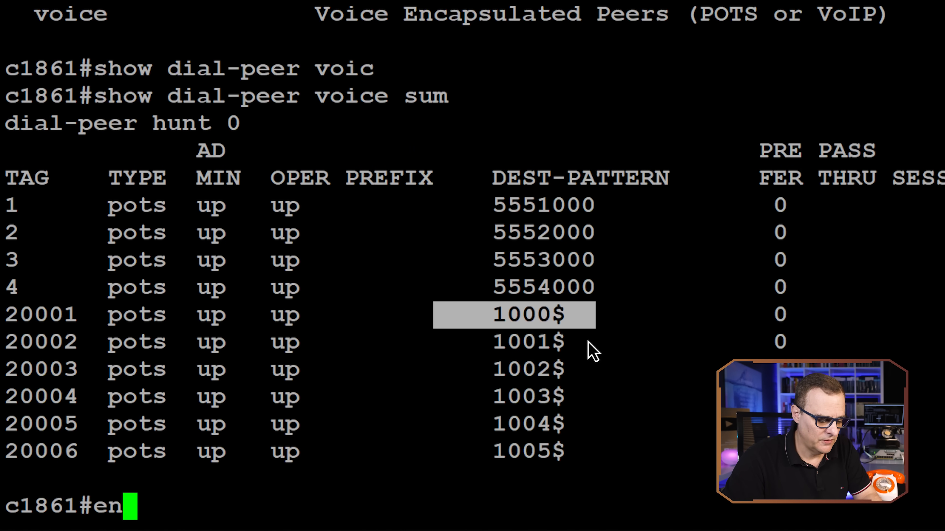
text(show)
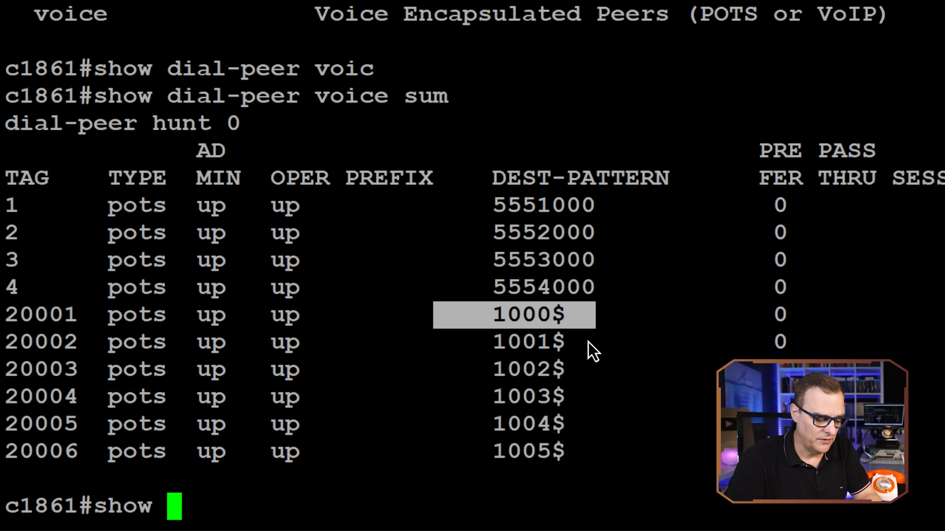
text(voice p)
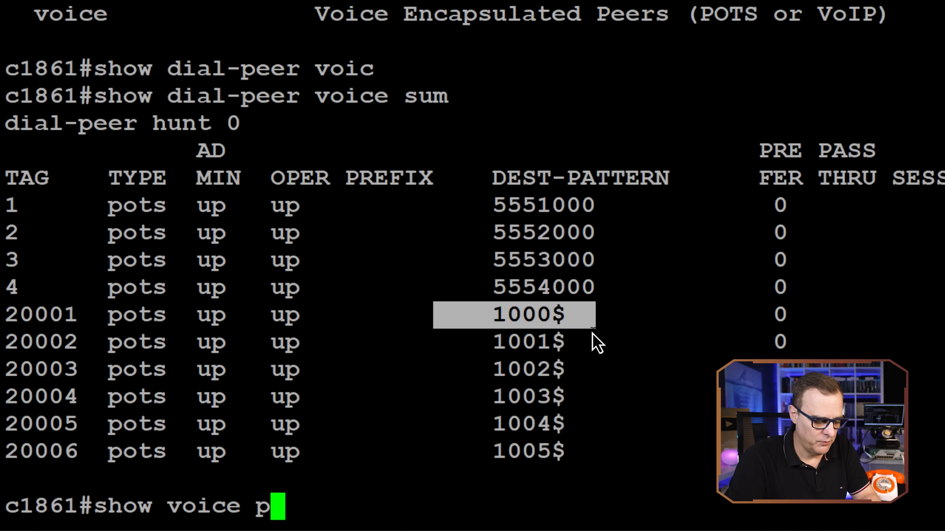
key(Return)
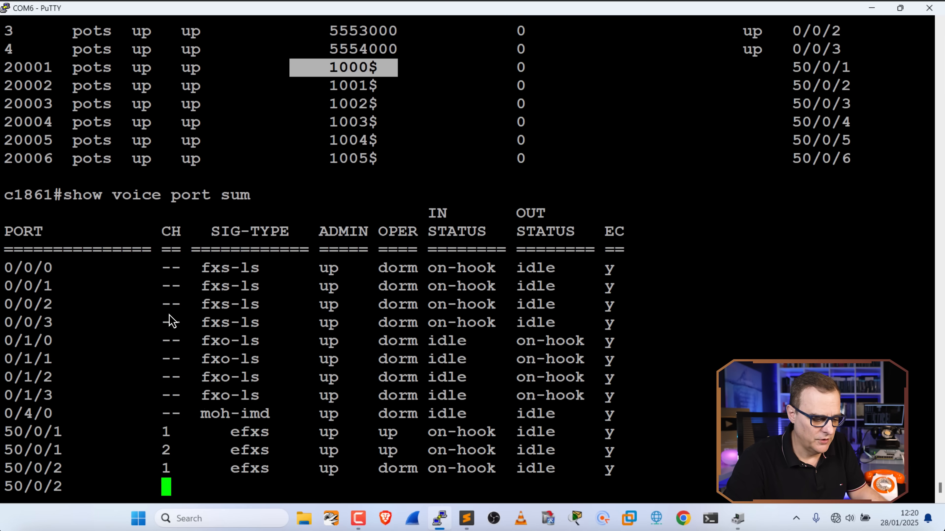
Page through the dial-peer voice summary showing peers 1–4 on ports 0/0/0–0/0/3.
scroll(down, 3)
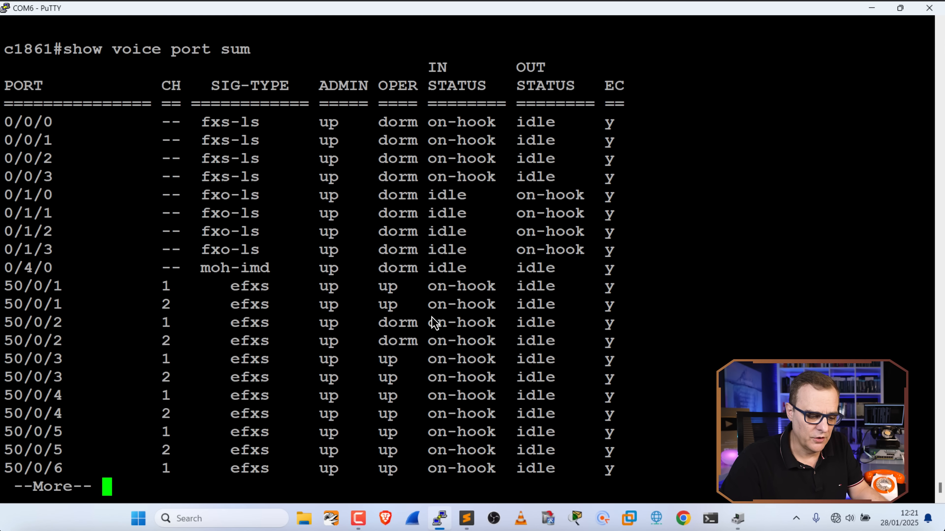
key(space)
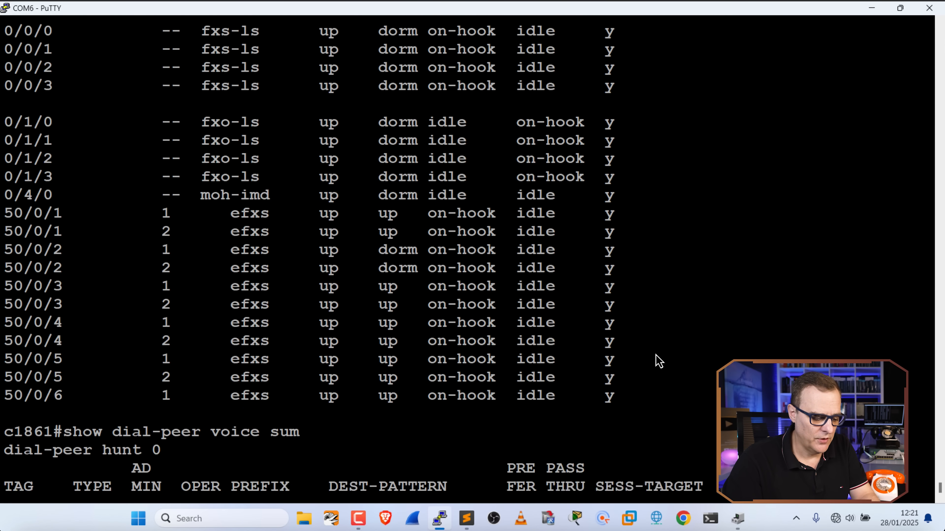
scroll(down, 3)
text(sh)
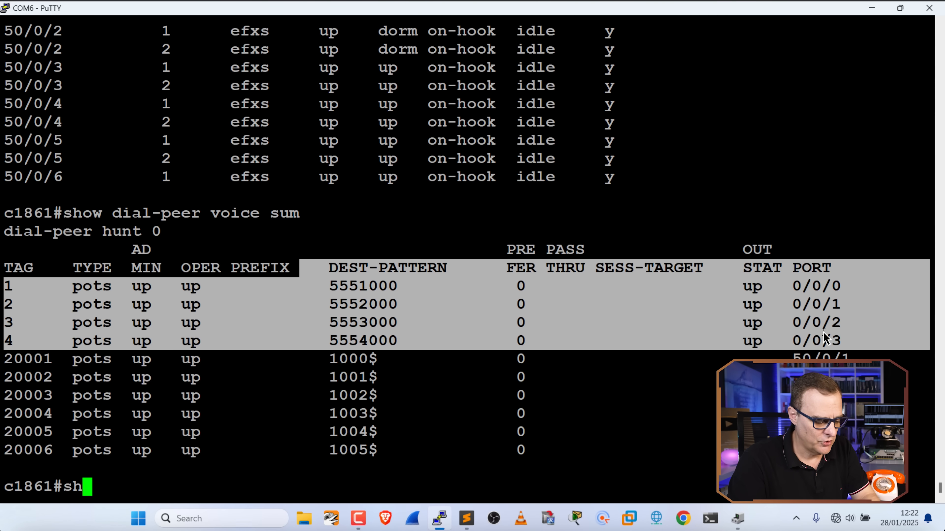
Display the running config beginning at the dial-peer section.
text(run |)
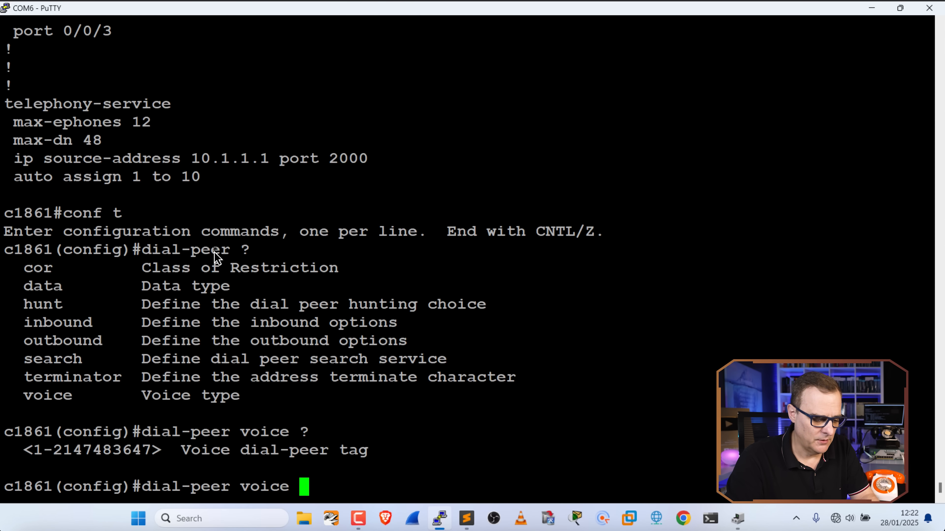
Enter dial-peer voice 1 pots configuration, checking the pots help options.
text(1)
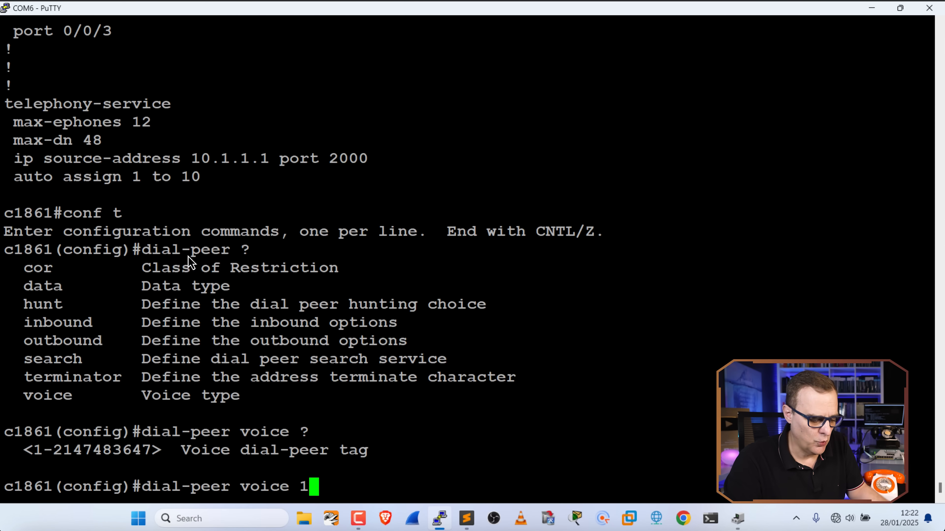
scroll(down, 3)
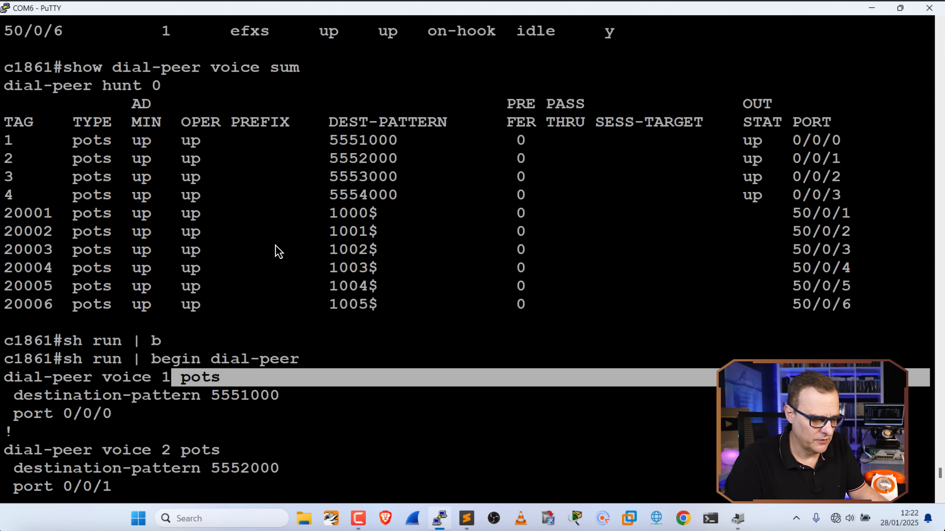
scroll(down, 3)
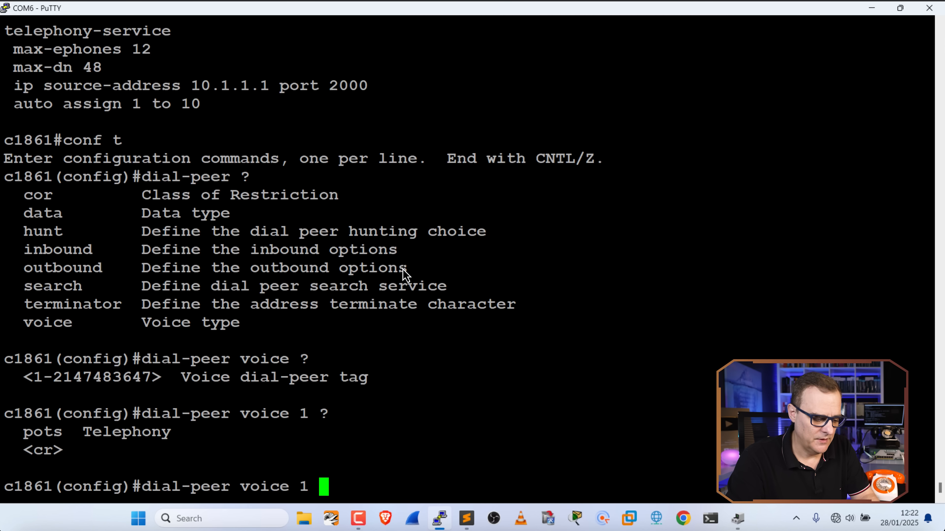
text(pots ?)
text(destination-pattern)
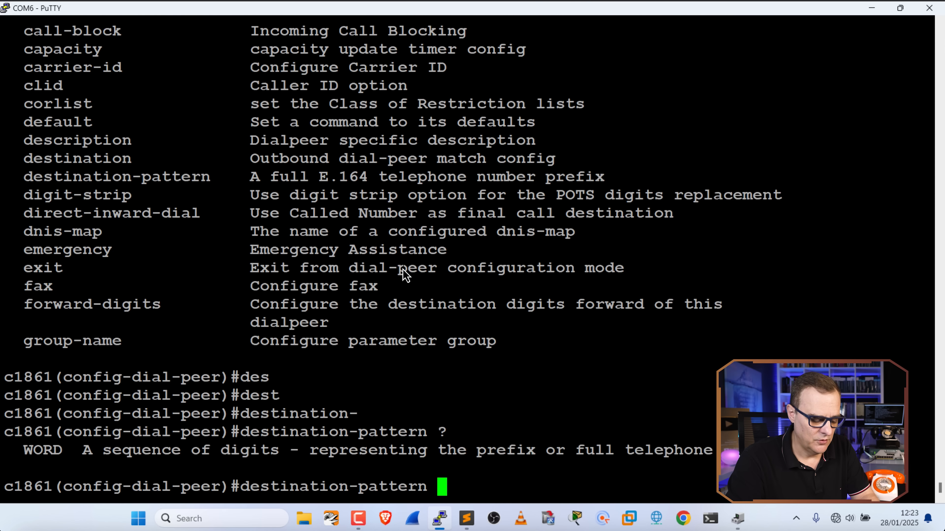
text(5551234)
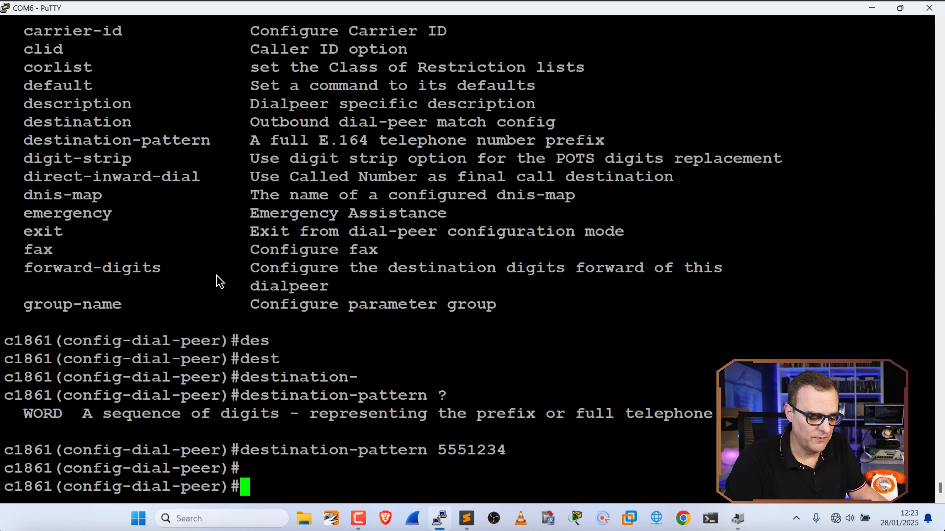
Set dial-peer 1's destination pattern to 5551234, then to 5551000.
text(destination-pattern 555123)
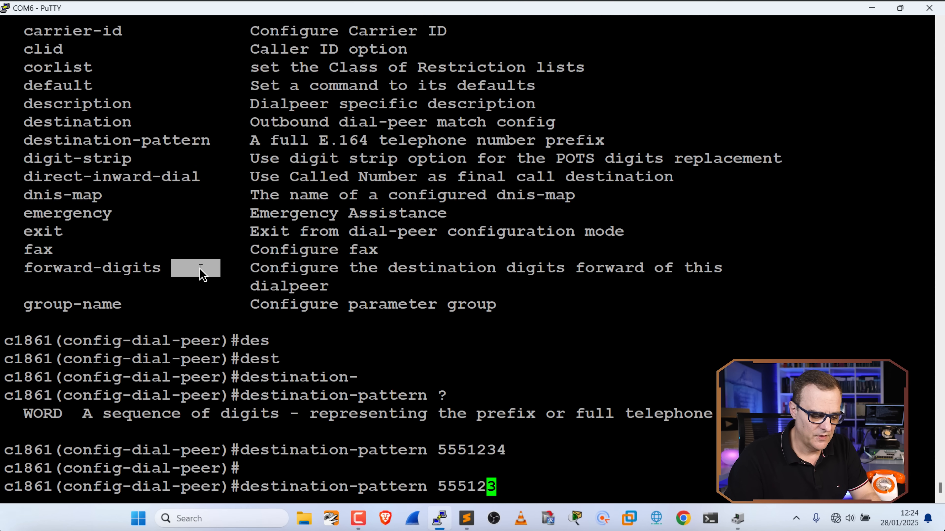
text(000)
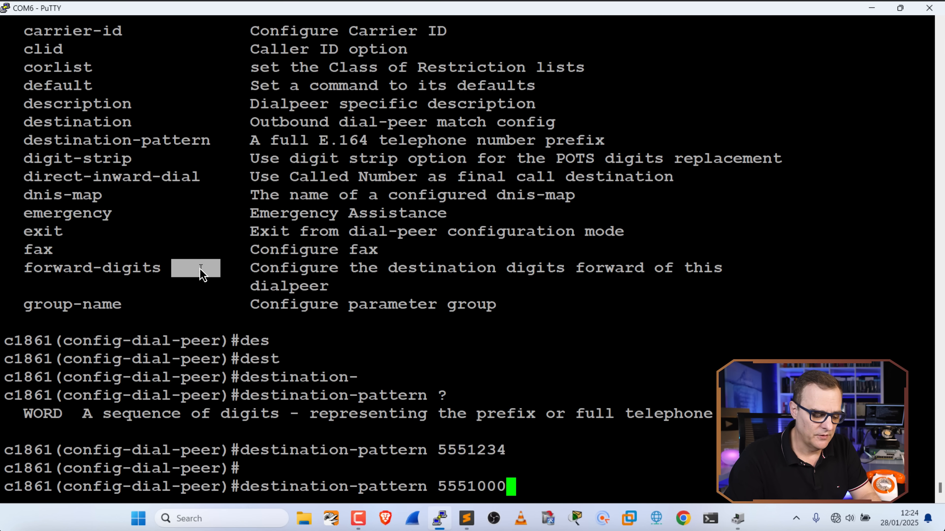
key(Return)
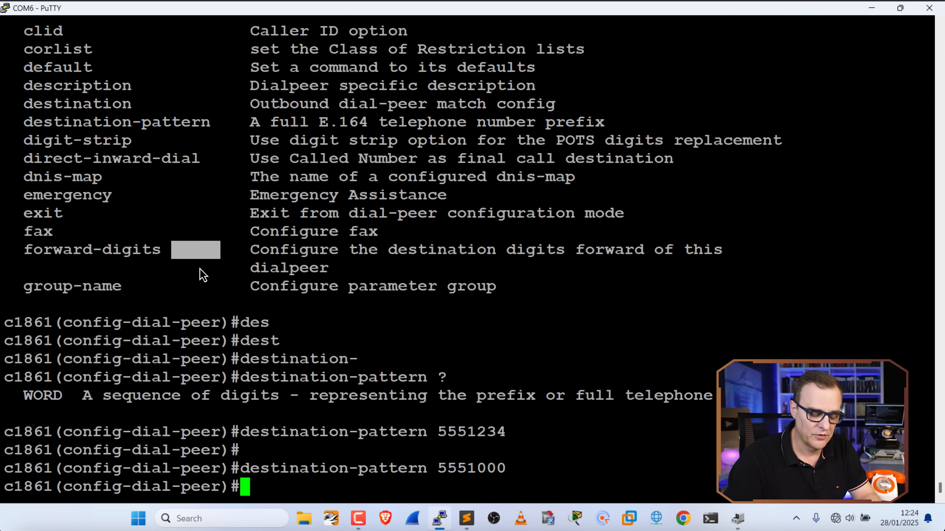
text(do s)
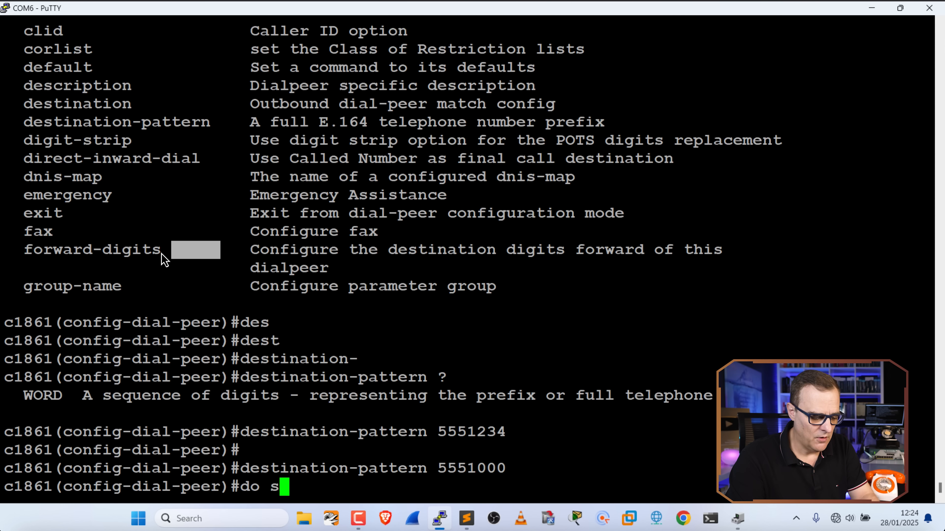
Show the running config from the dial-peer section with 'do sh run | b dial-peer'.
text(h run |)
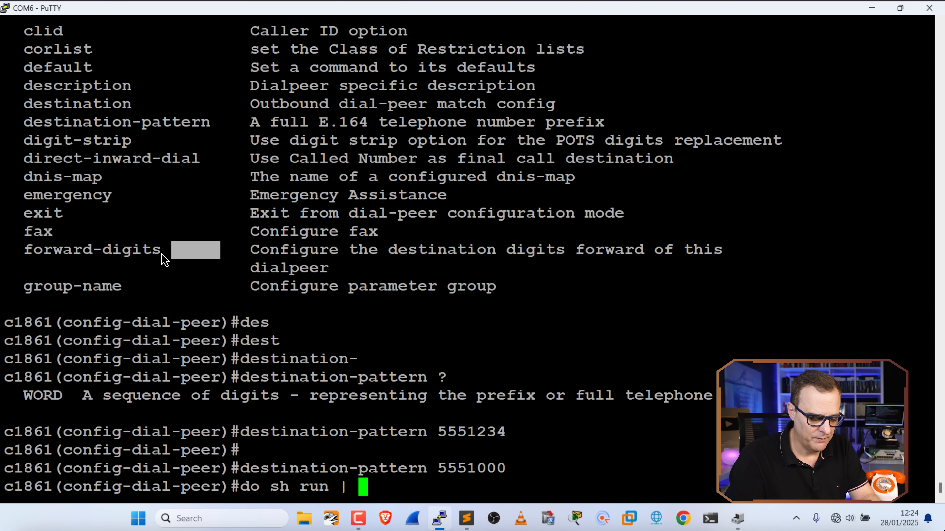
text(b di)
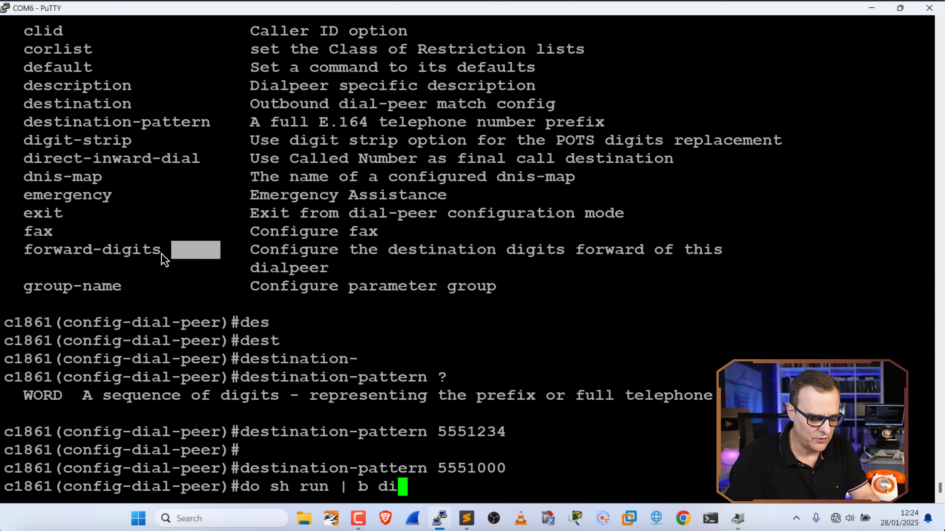
key(Return)
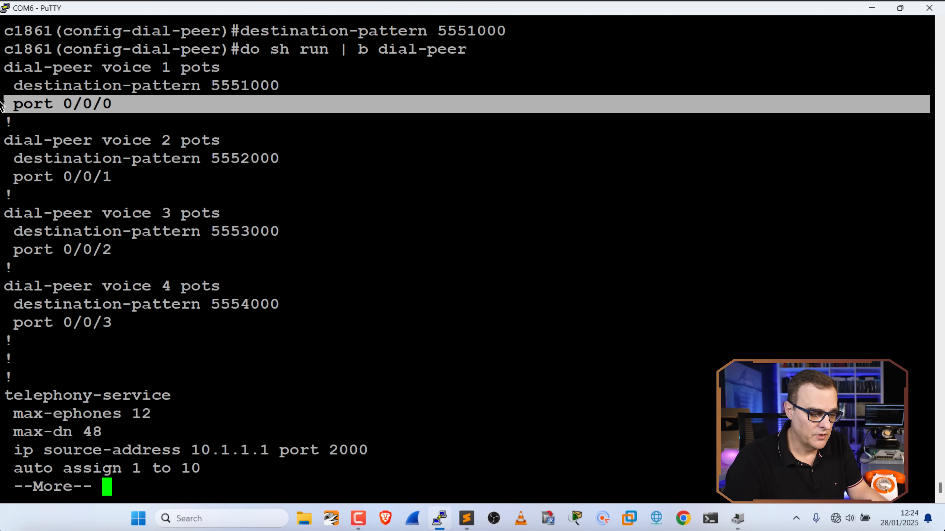
key(space)
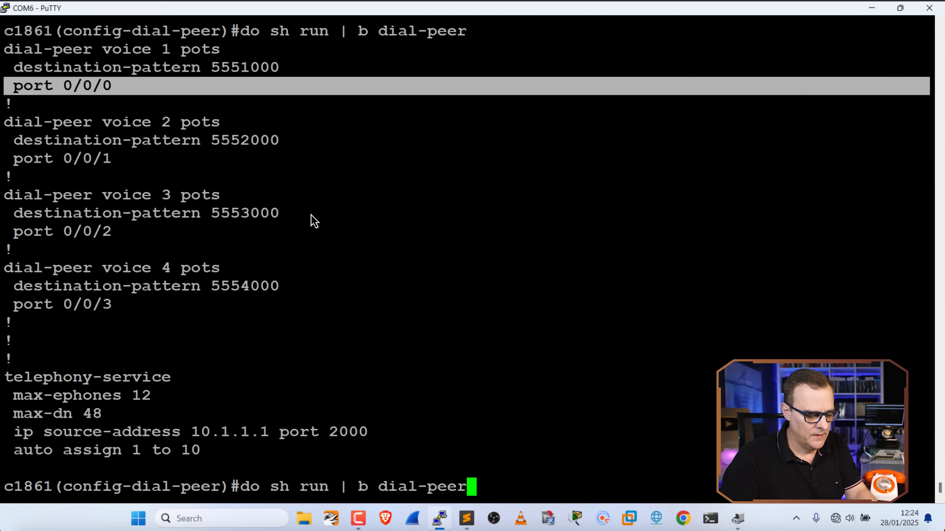
Assign port 0/0/1 to dial-peer 1 and start listing the full running config.
text(destination-pattern 5551000)
text(port 0/0/)
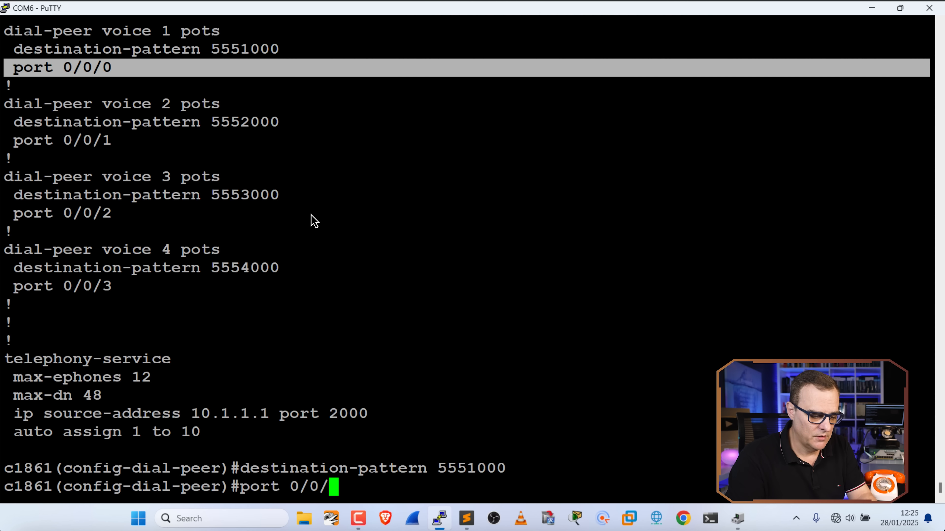
text(1)
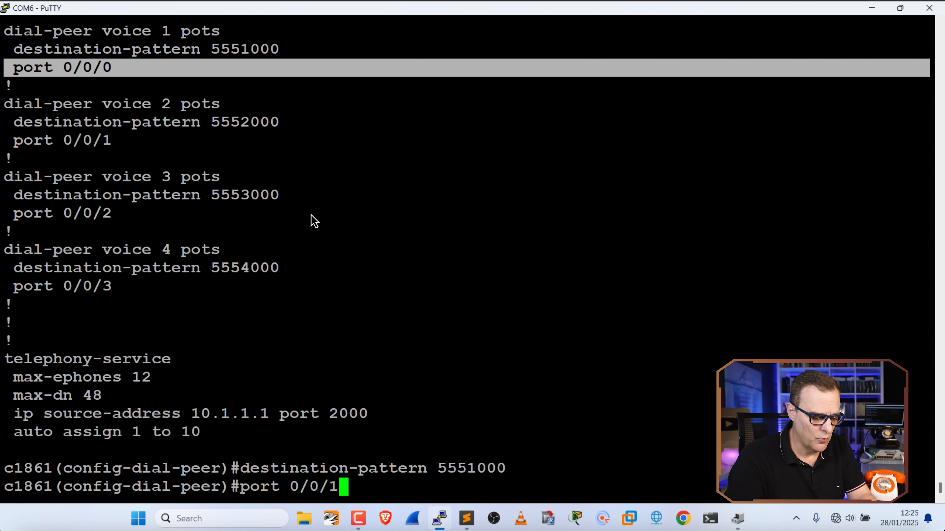
key(Return)
text(port 0/0/)
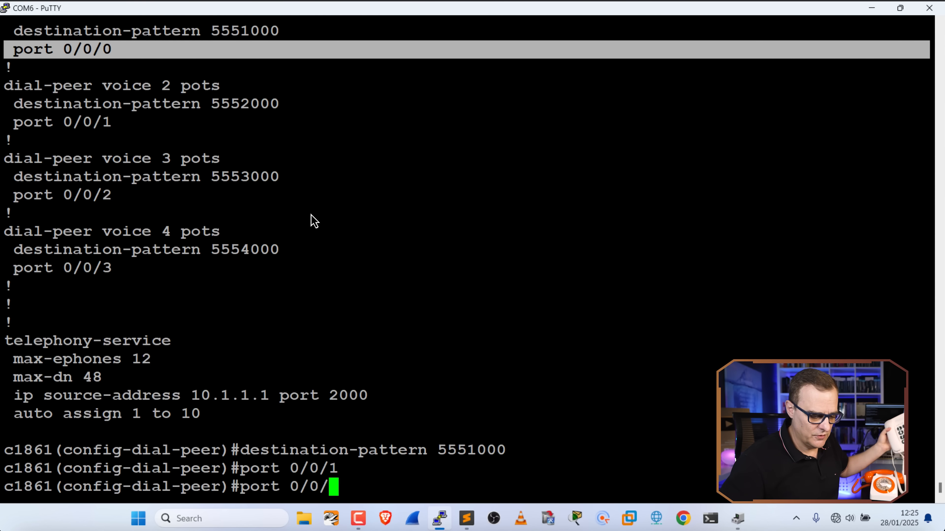
key(Return)
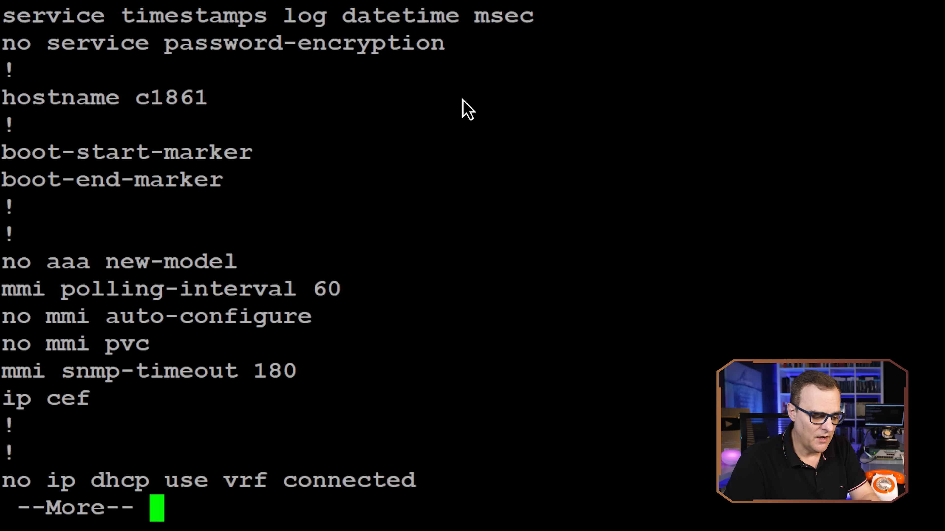
Page the running config through telephony-service down to ephone-dn 1000 and 1001.
key(space)
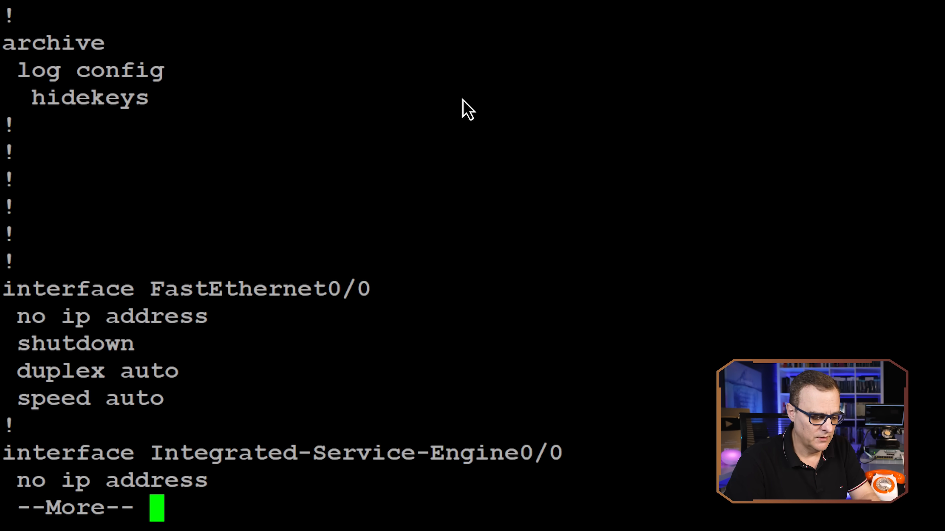
key(space)
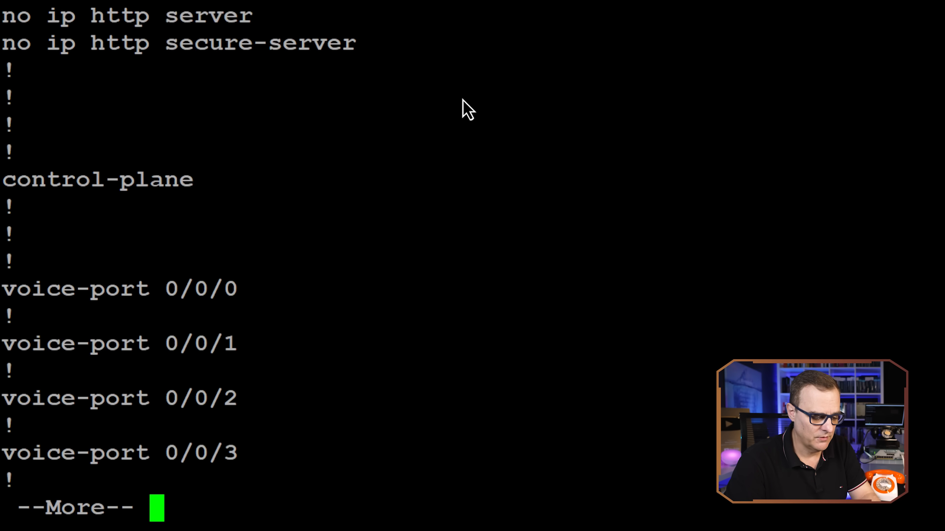
key(space)
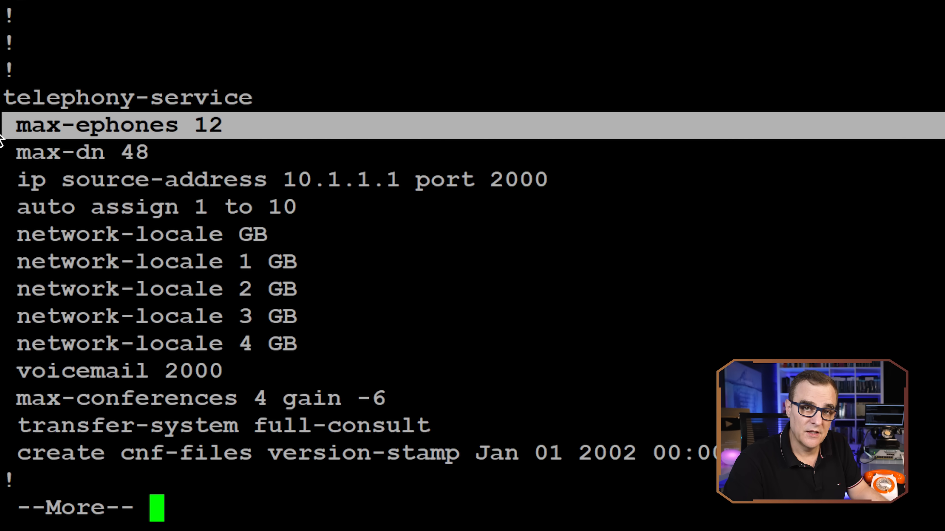
mouse_move(181, 166)
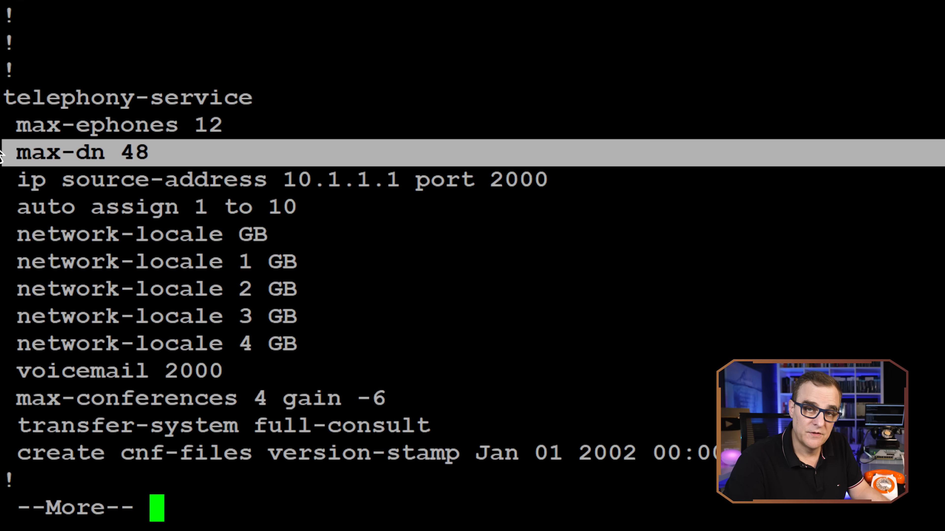
mouse_move(570, 210)
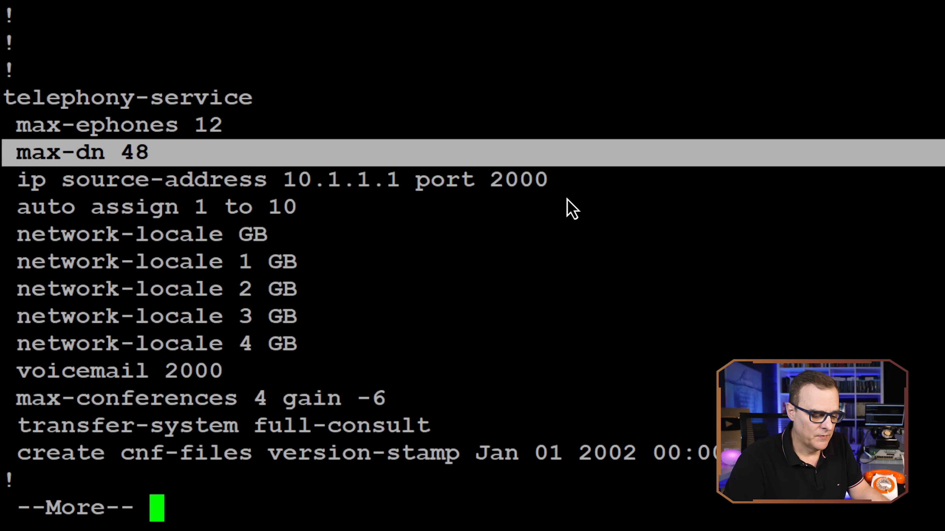
key(space)
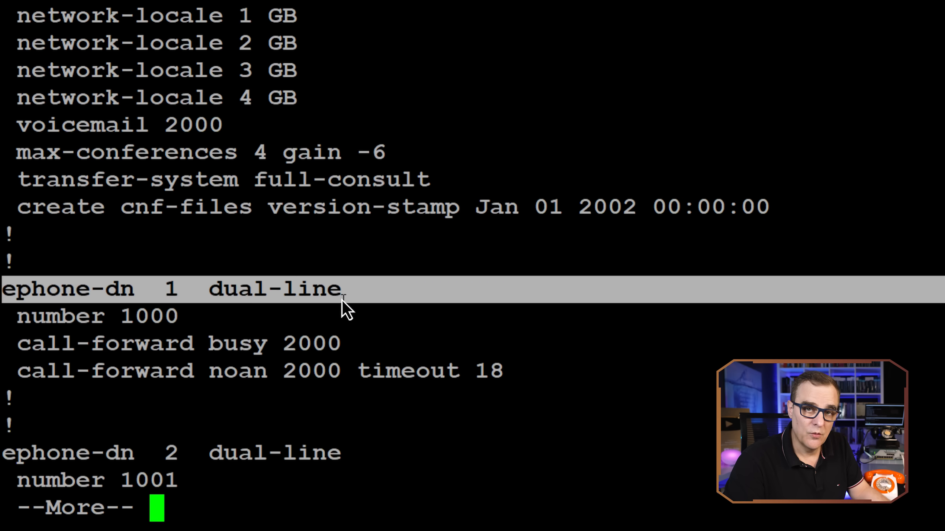
mouse_move(282, 309)
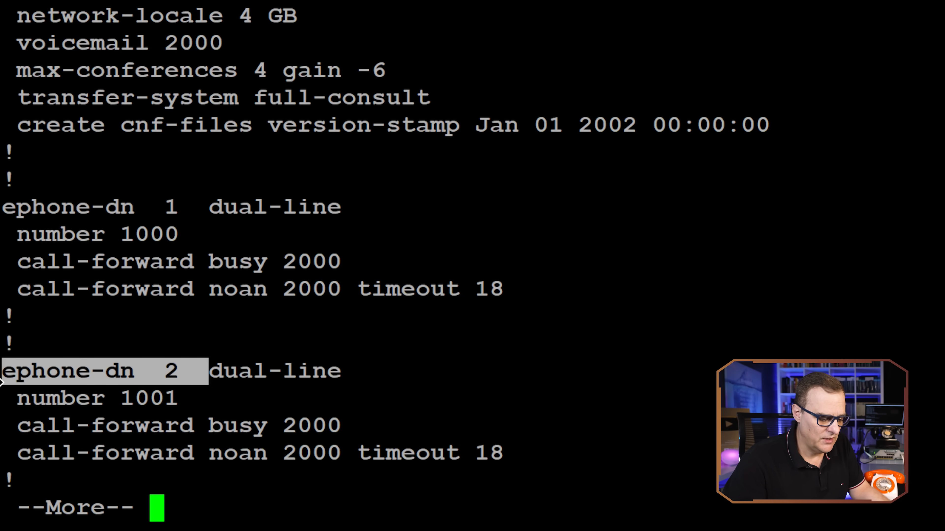
key(space)
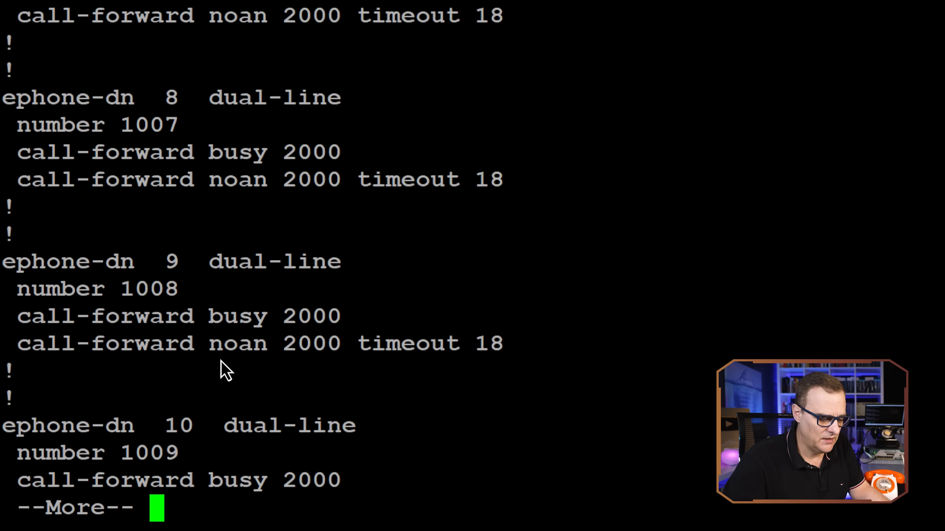
key(space)
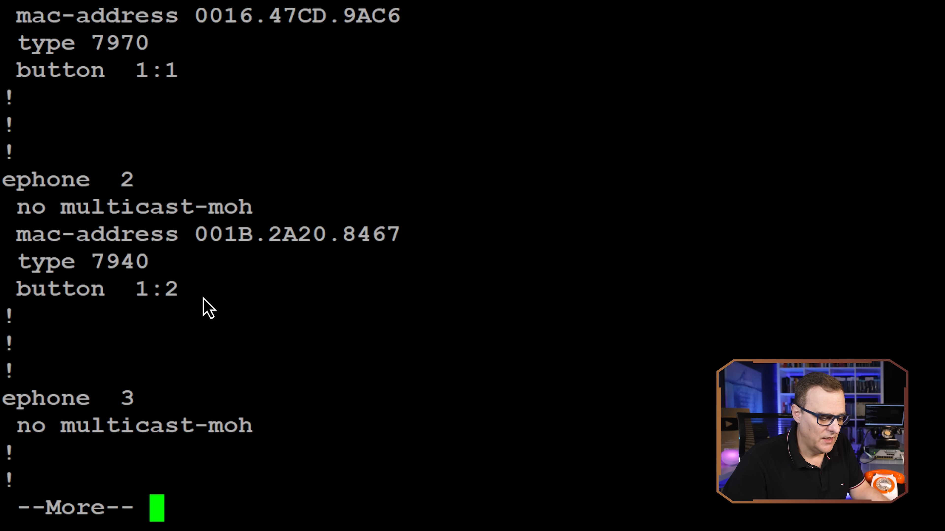
mouse_move(144, 300)
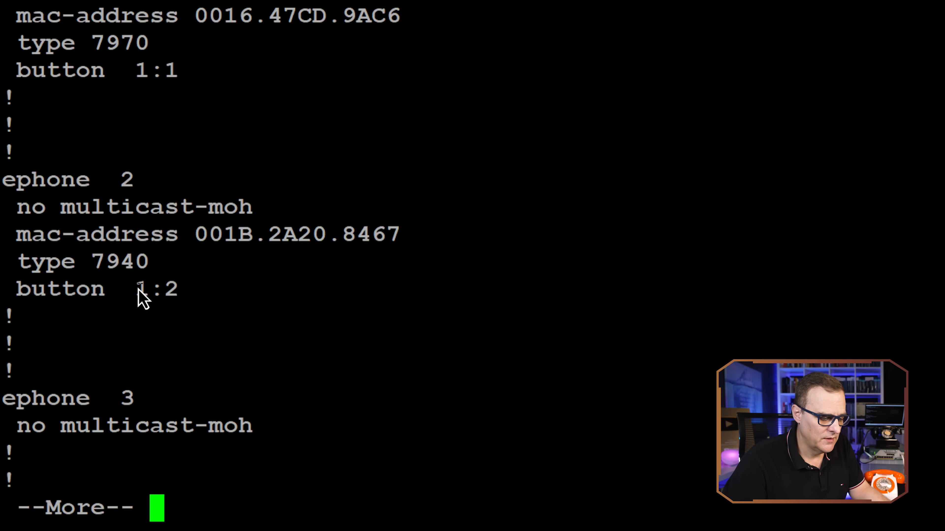
mouse_move(178, 299)
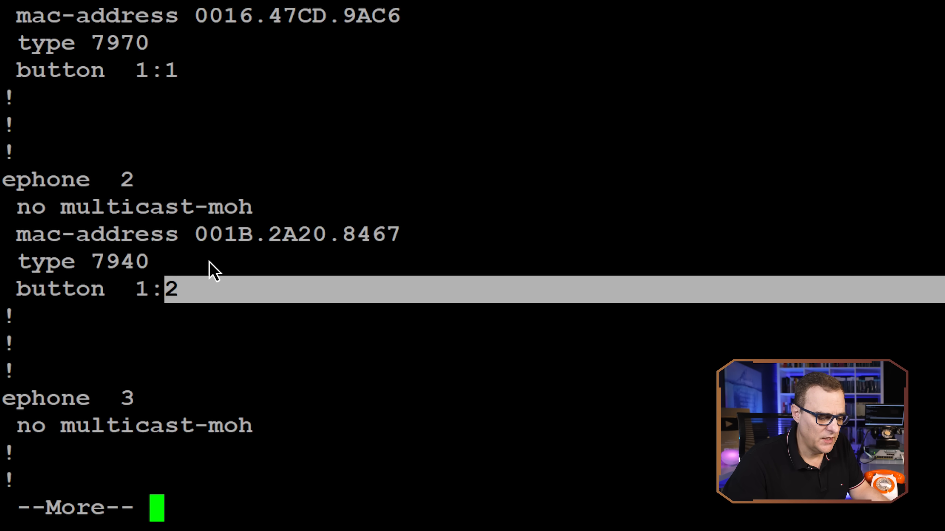
key(space)
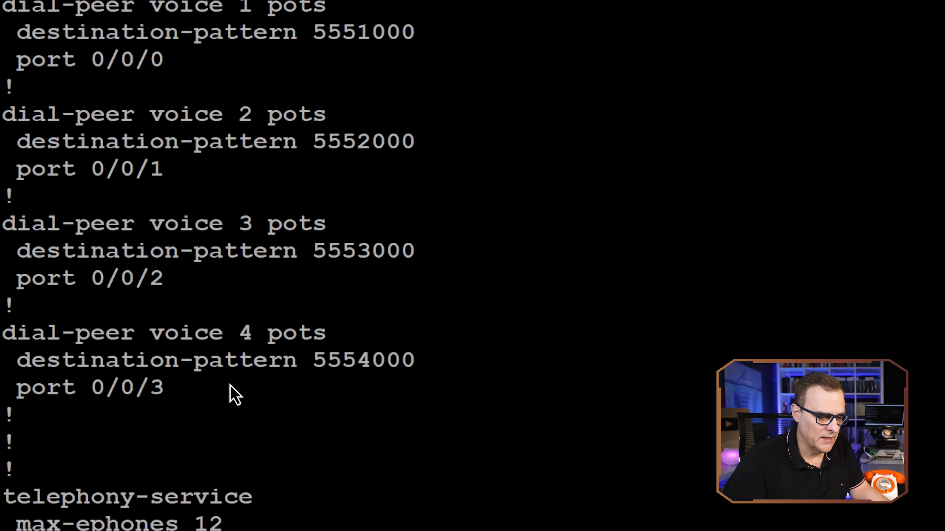
scroll(down, 3)
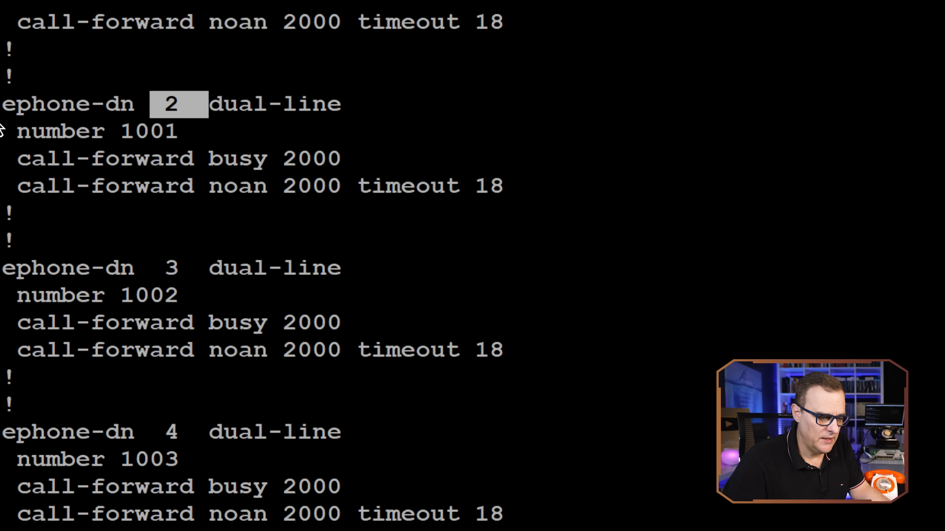
scroll(down, 3)
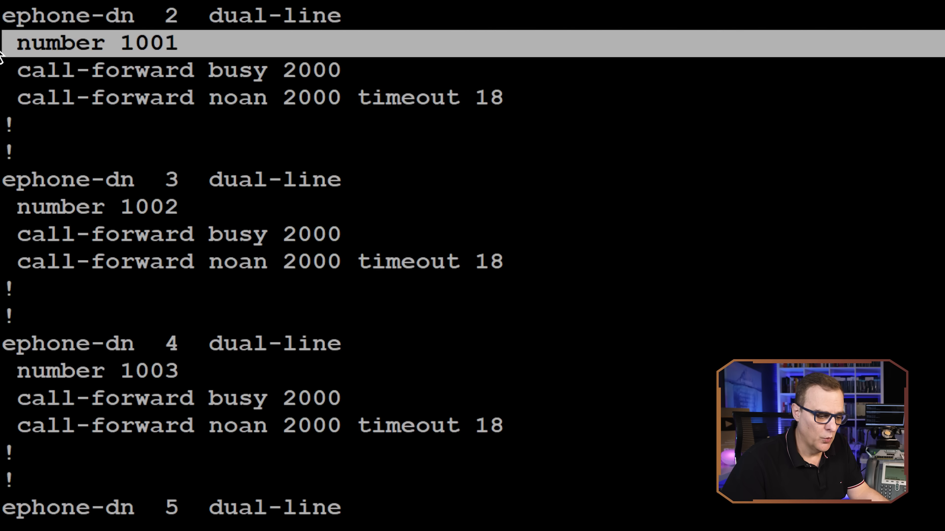
mouse_move(457, 183)
text(ephone)
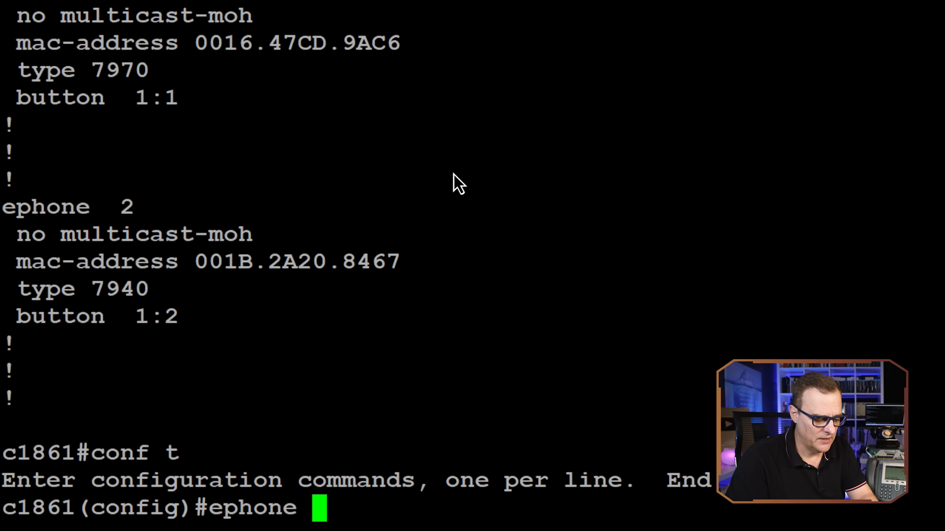
Remap ephone 2 to button 2:3, then begin 'restart all' under telephony-service.
text(2)
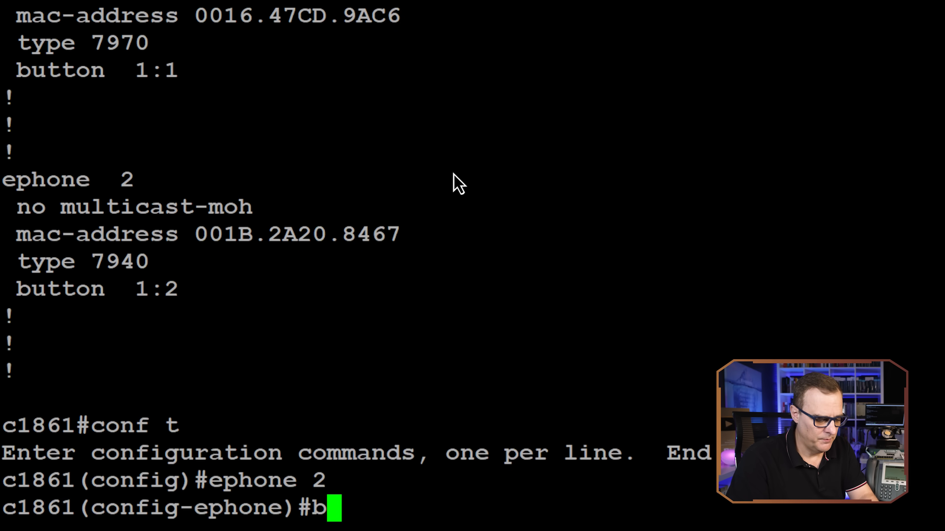
text(button 2:3)
text(reset)
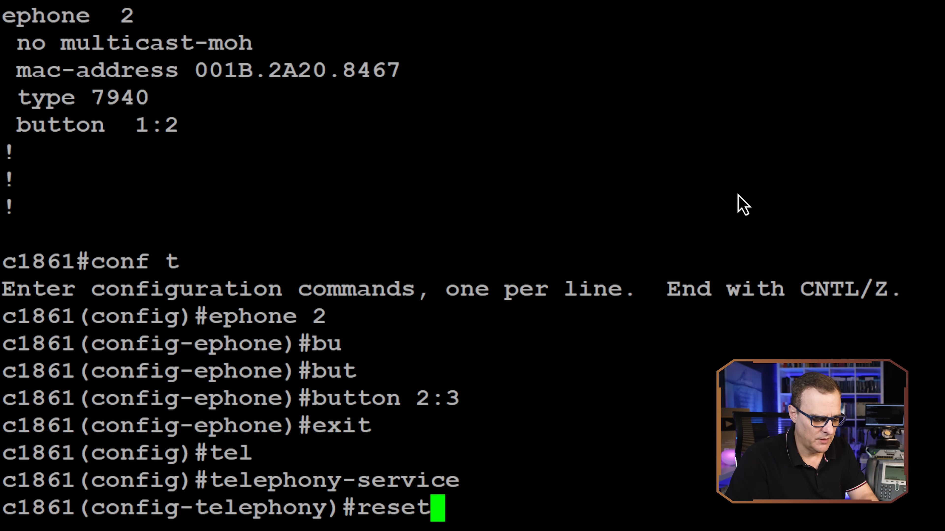
text(restart a)
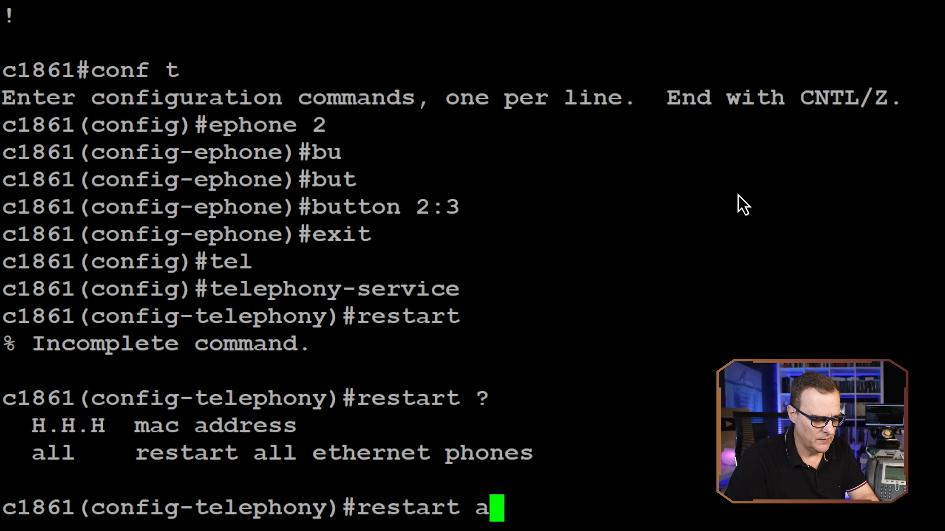